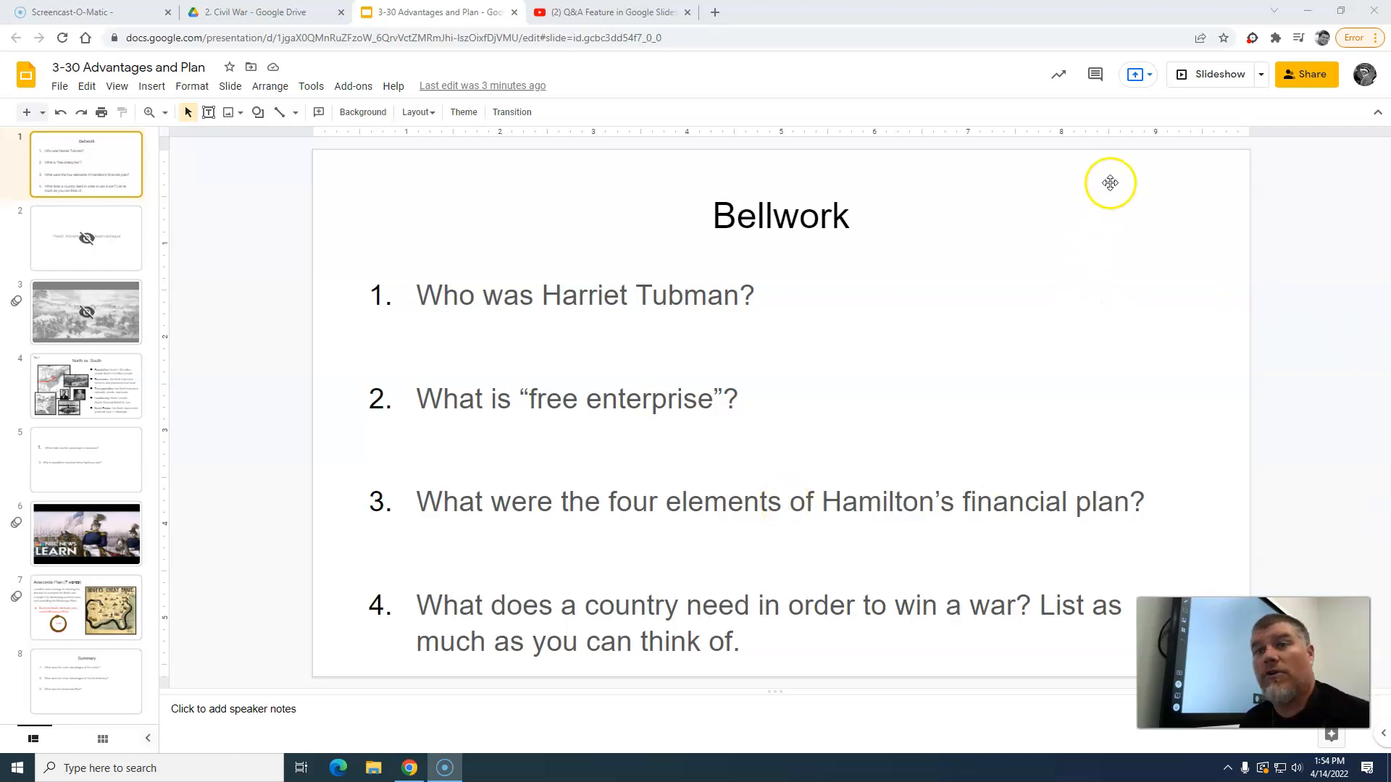
pyautogui.moveTo(1220, 74)
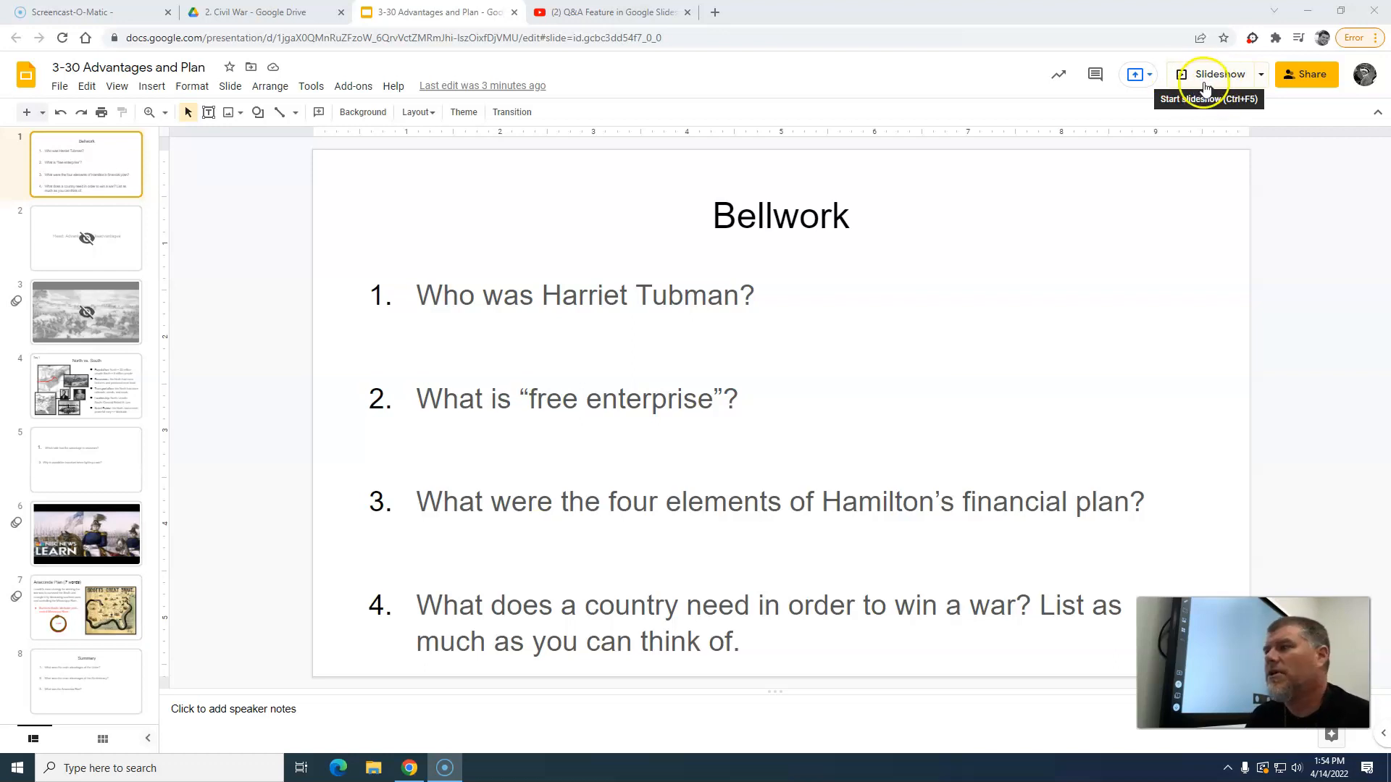
pyautogui.moveTo(1261, 80)
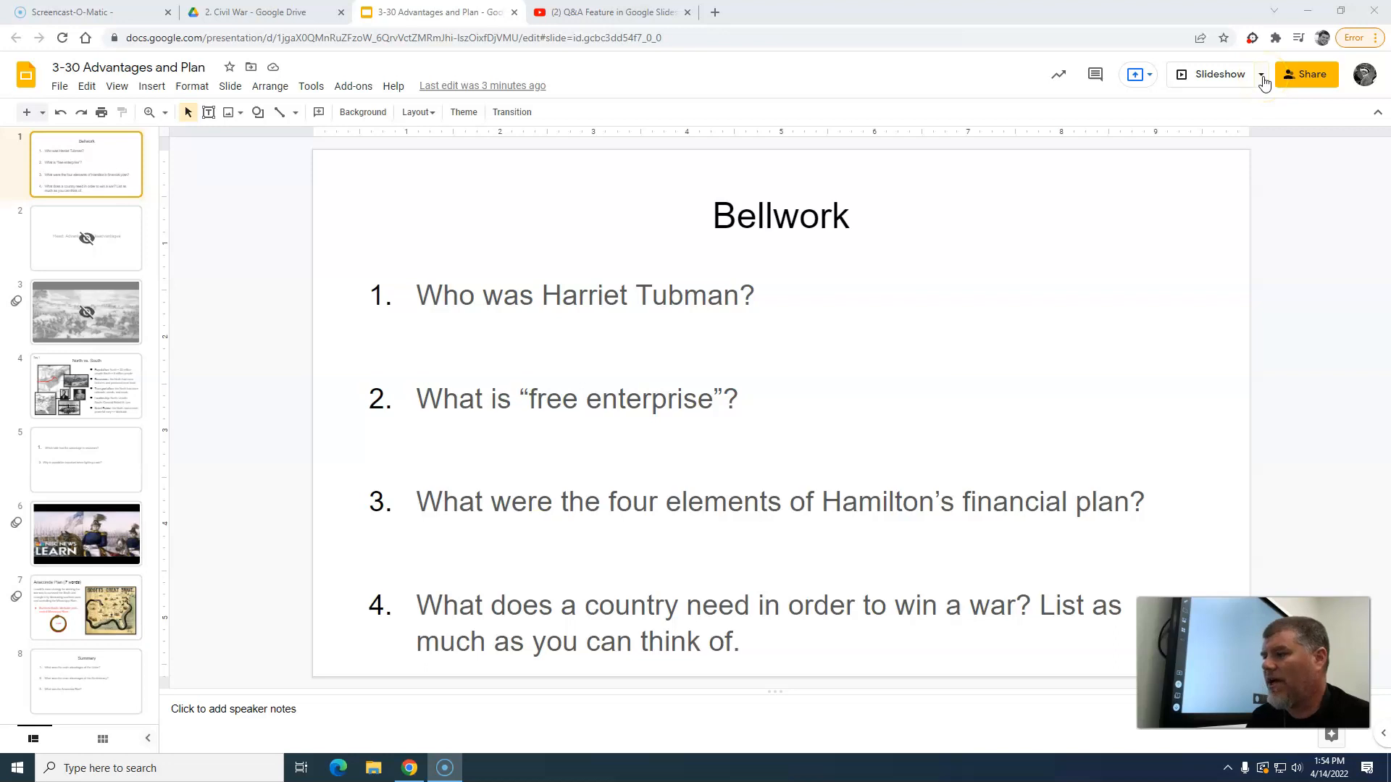
# - Reveal the slideshow start options for the '3-30 Advantages and Plan' deck
pyautogui.click(1260, 74)
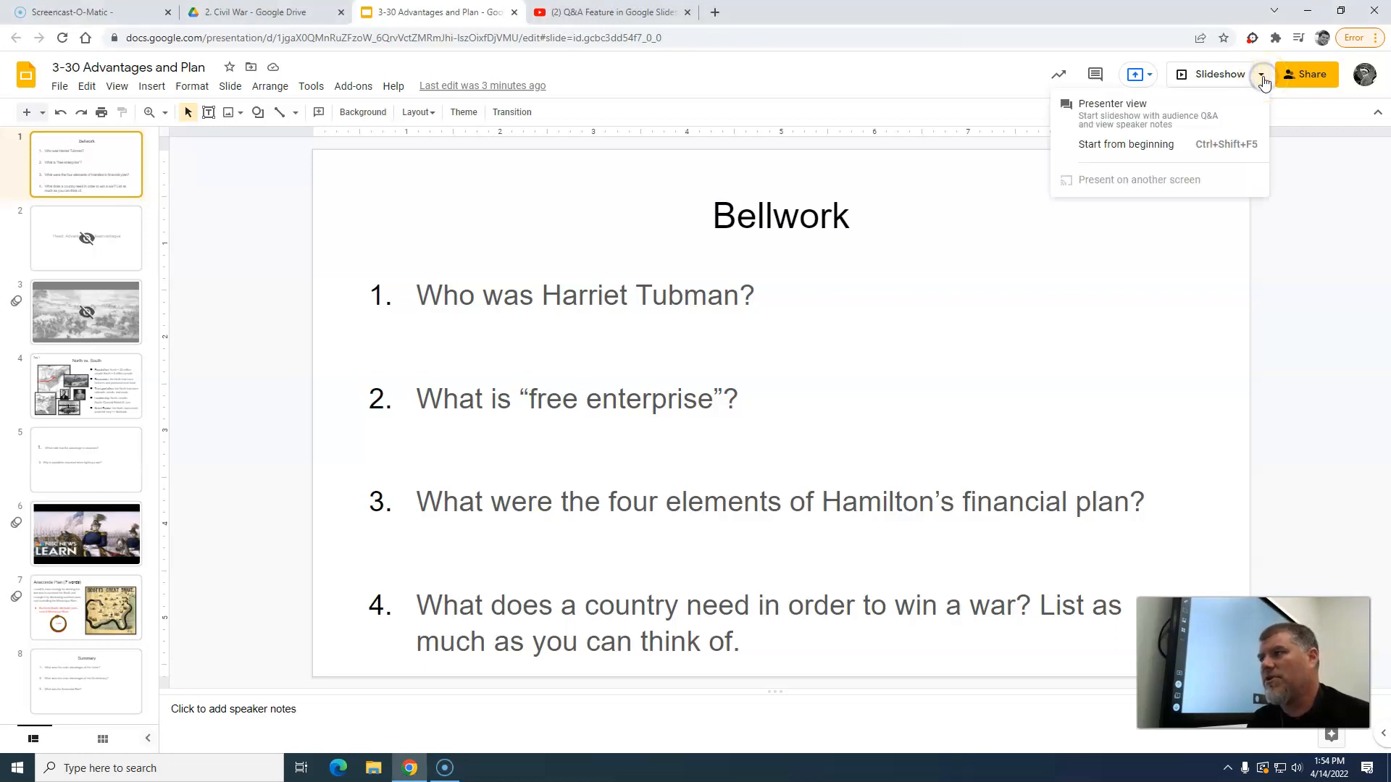
pyautogui.moveTo(1139, 116)
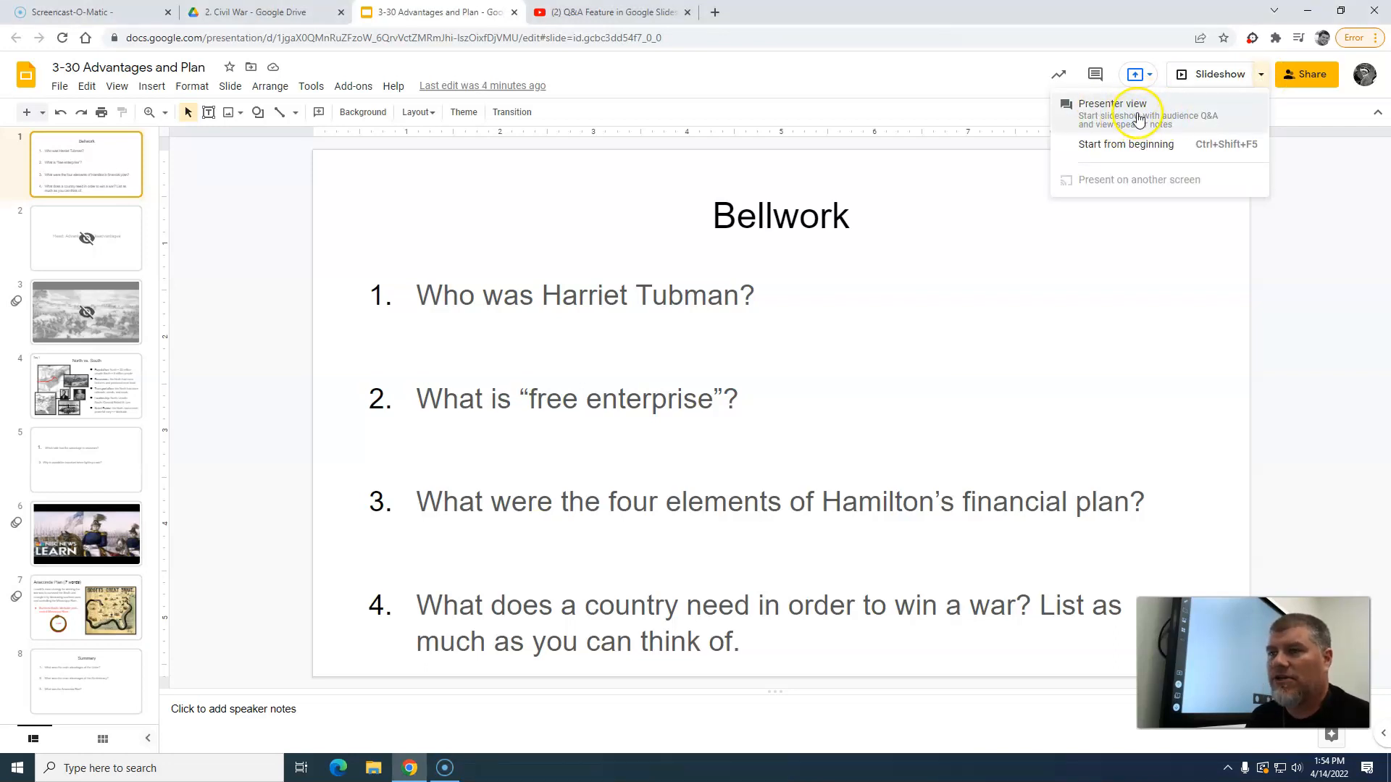
# - Run the deck in Presenter view, snapping the presenter window beside the Bellwork slide
pyautogui.click(1112, 104)
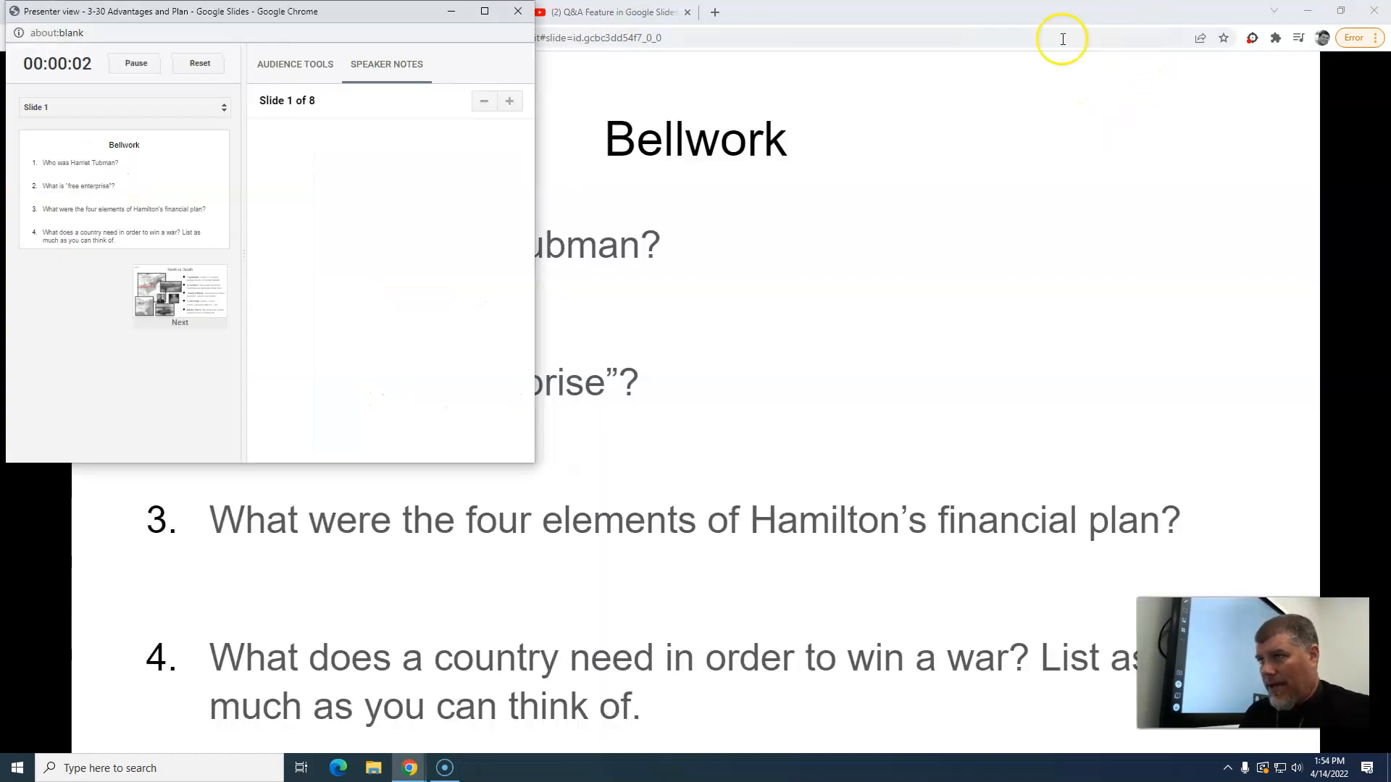
pyautogui.moveTo(892, 145)
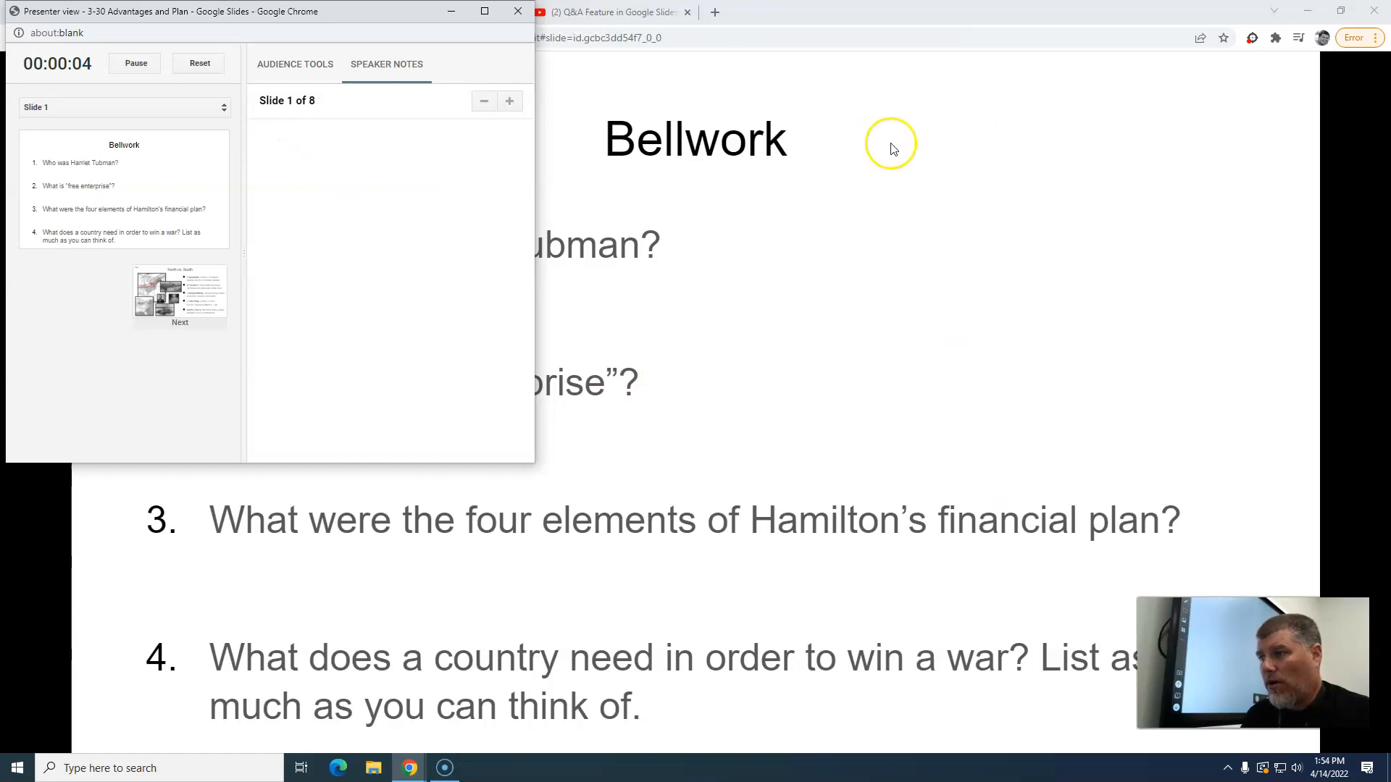
pyautogui.moveTo(404, 17)
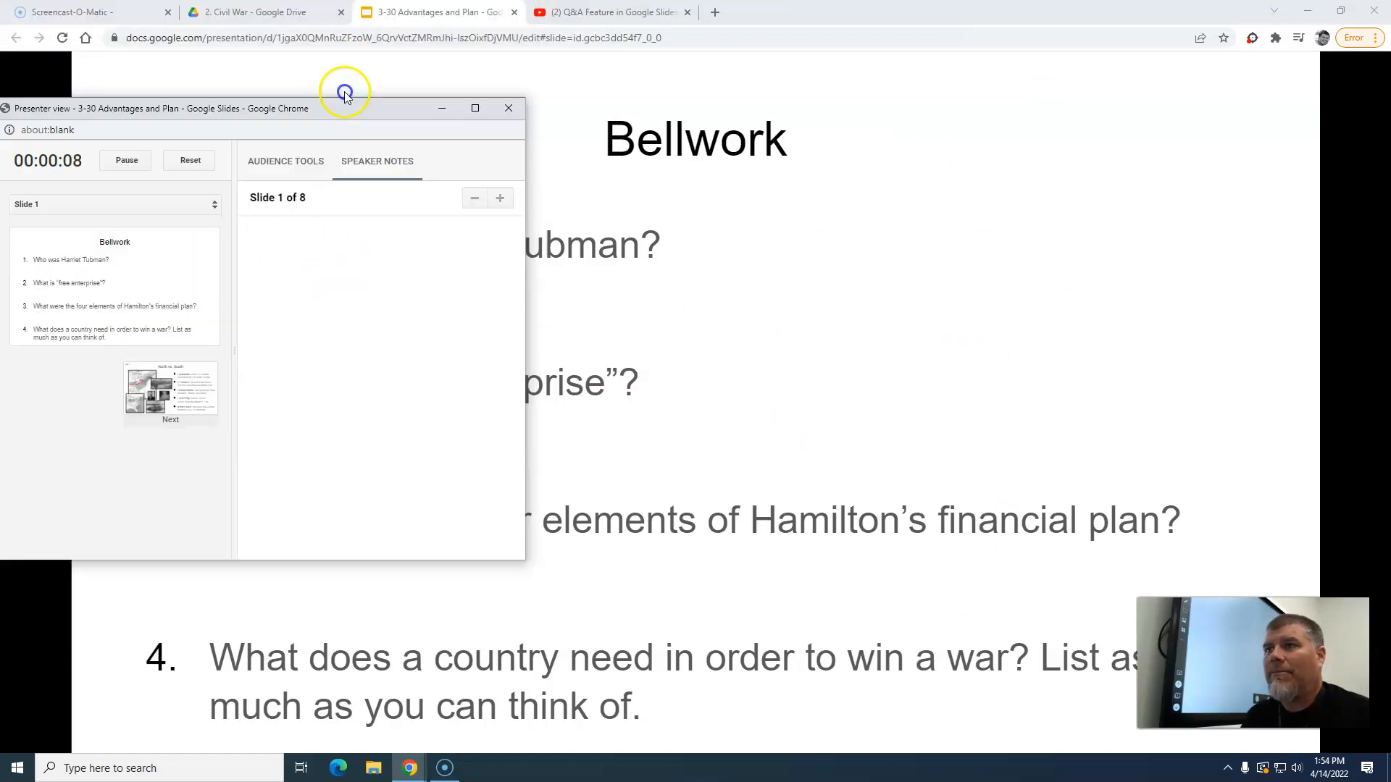
pyautogui.click(440, 107)
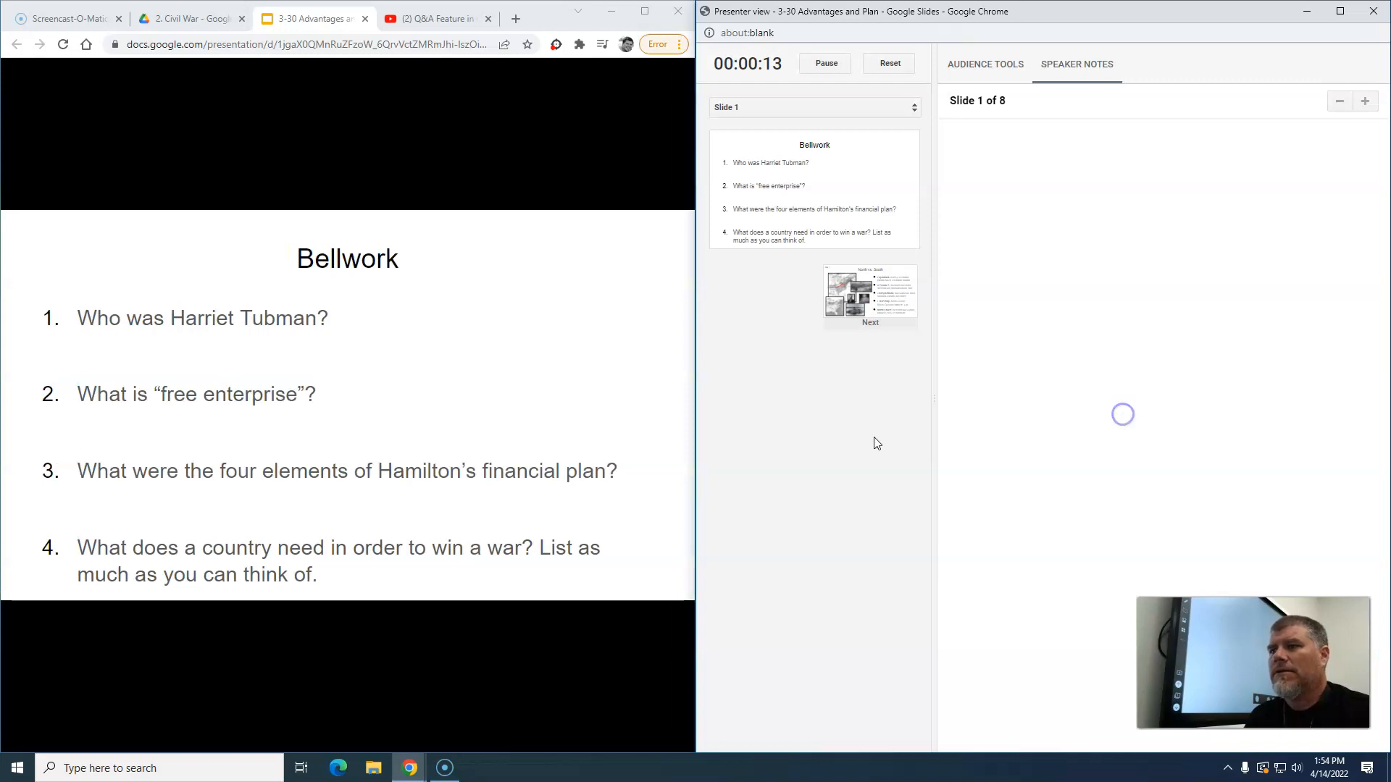
pyautogui.moveTo(485, 275)
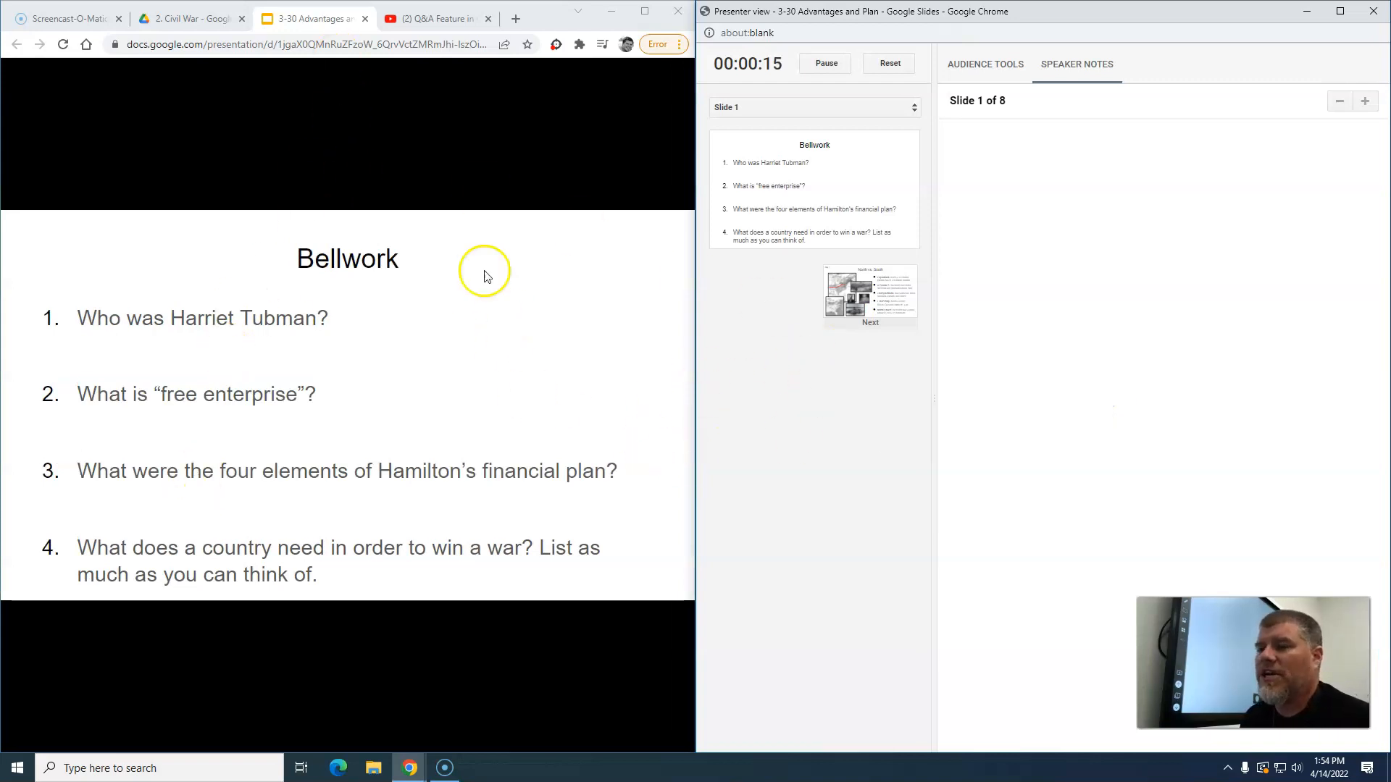
pyautogui.moveTo(422, 207)
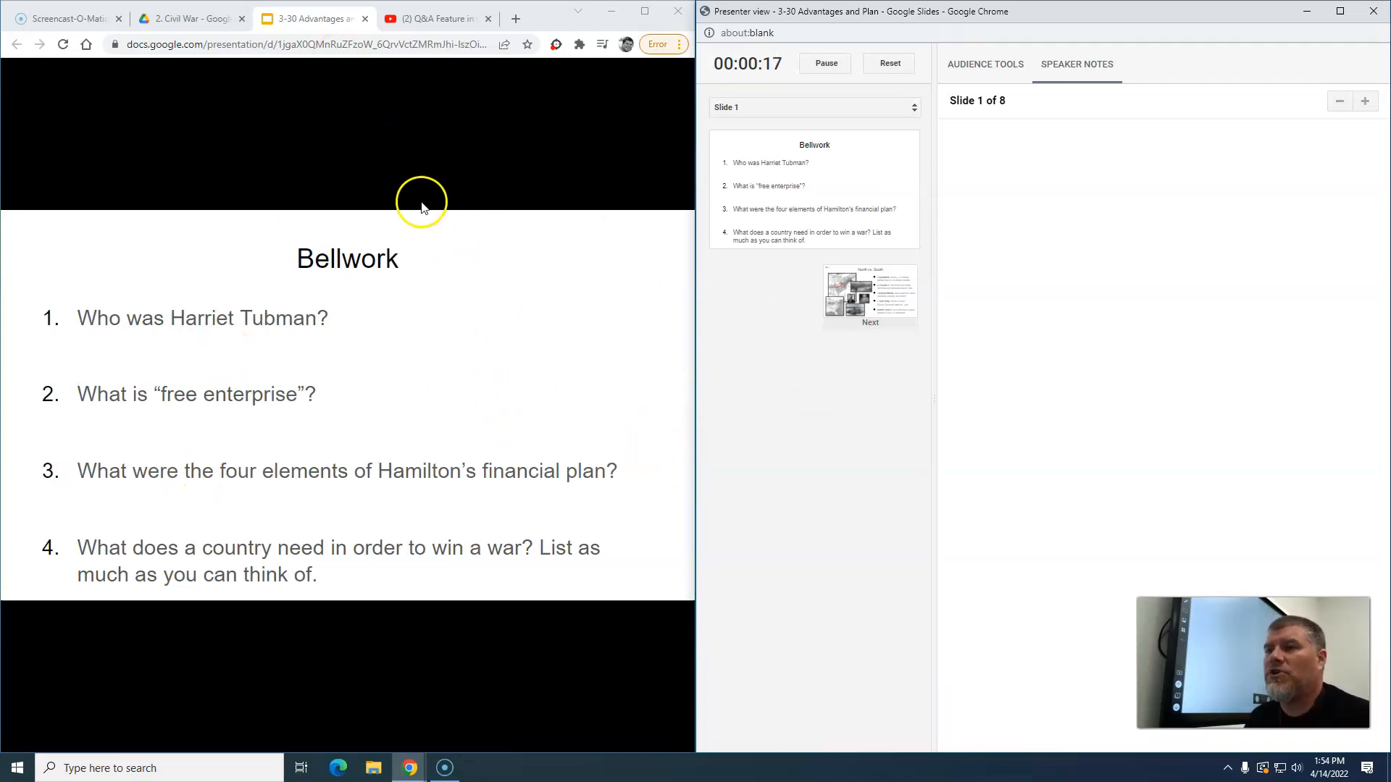
pyautogui.moveTo(420, 198)
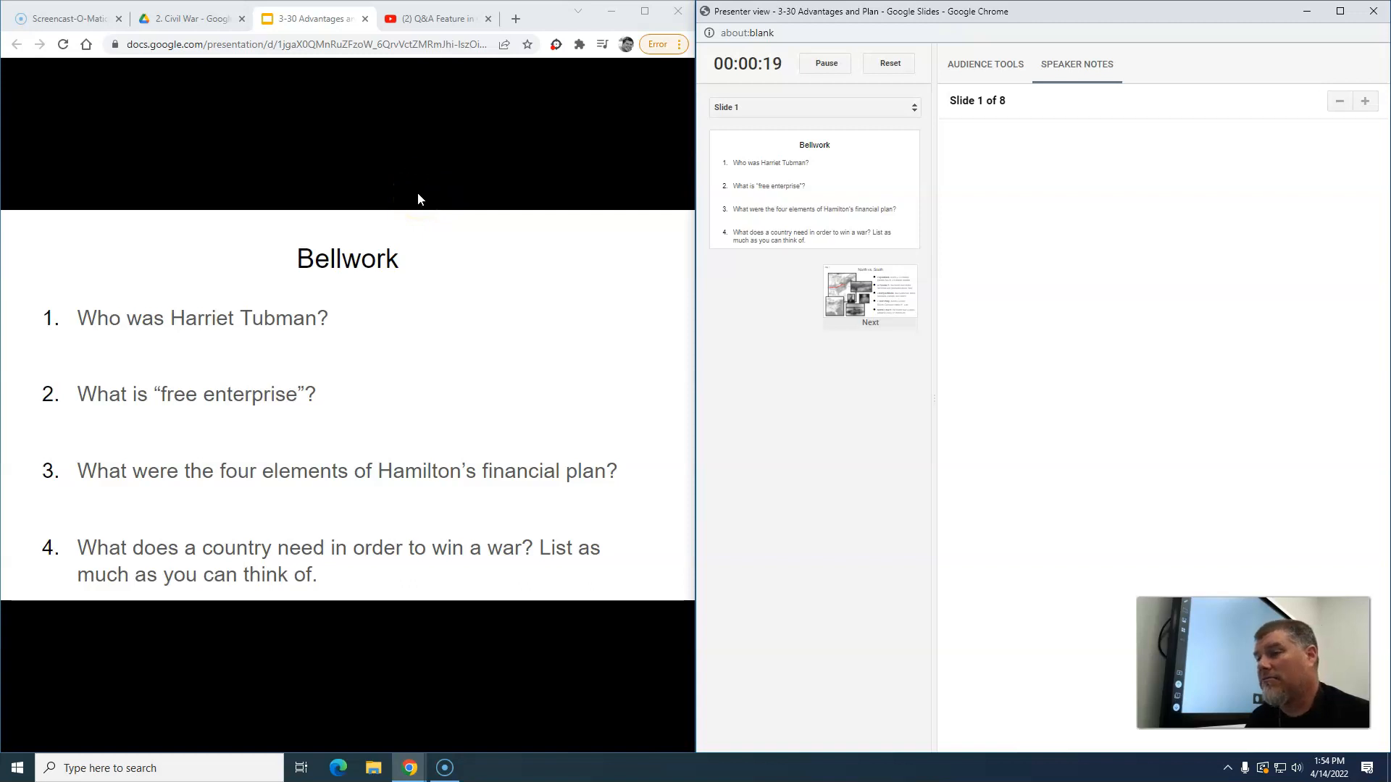
pyautogui.moveTo(510, 210)
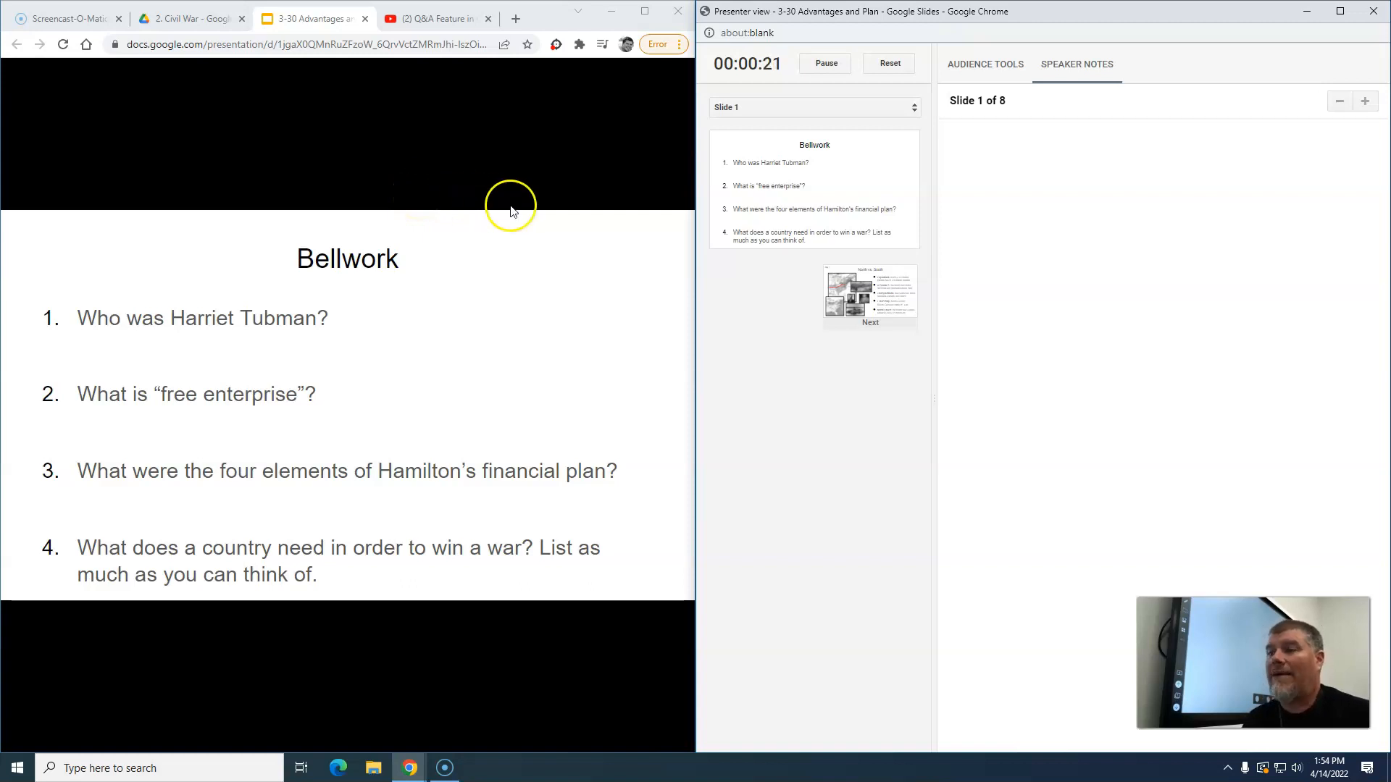
pyautogui.moveTo(1112, 289)
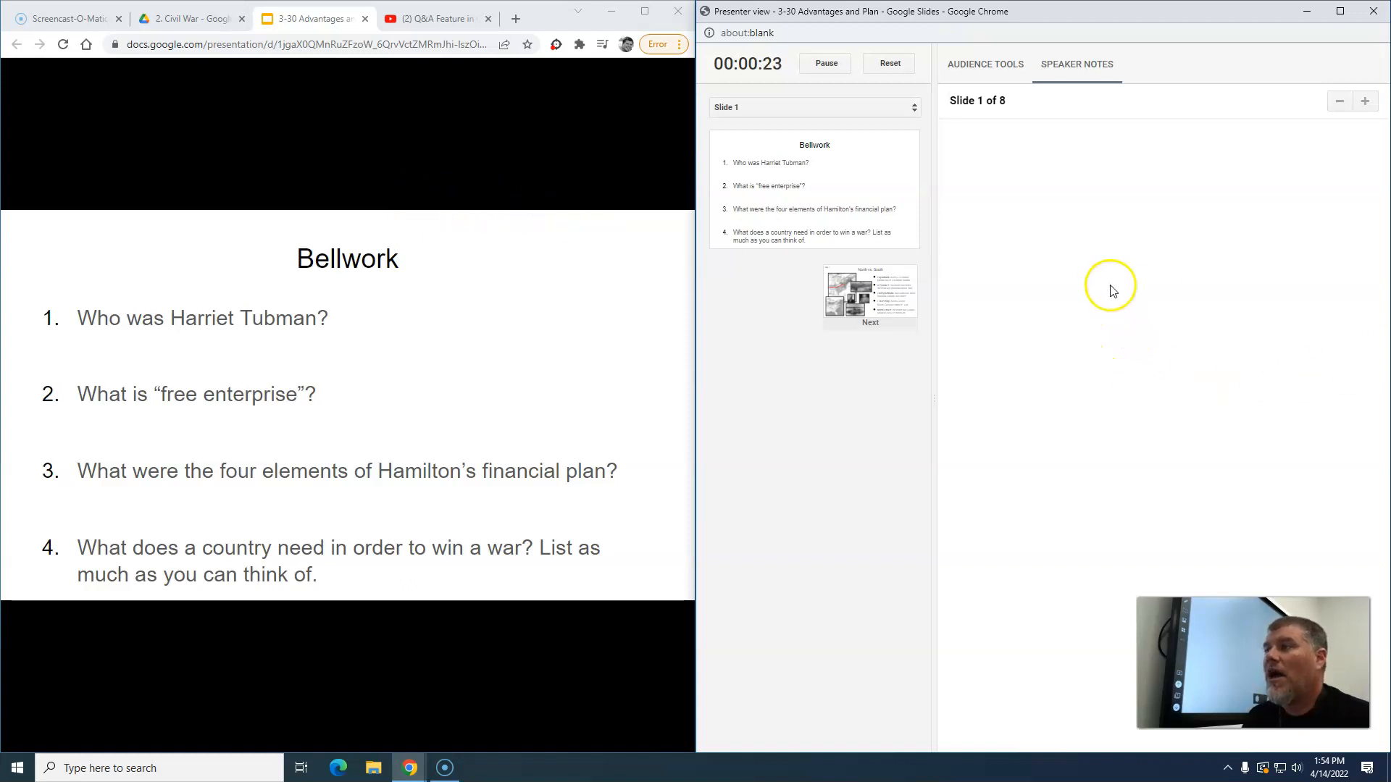
pyautogui.moveTo(1028, 293)
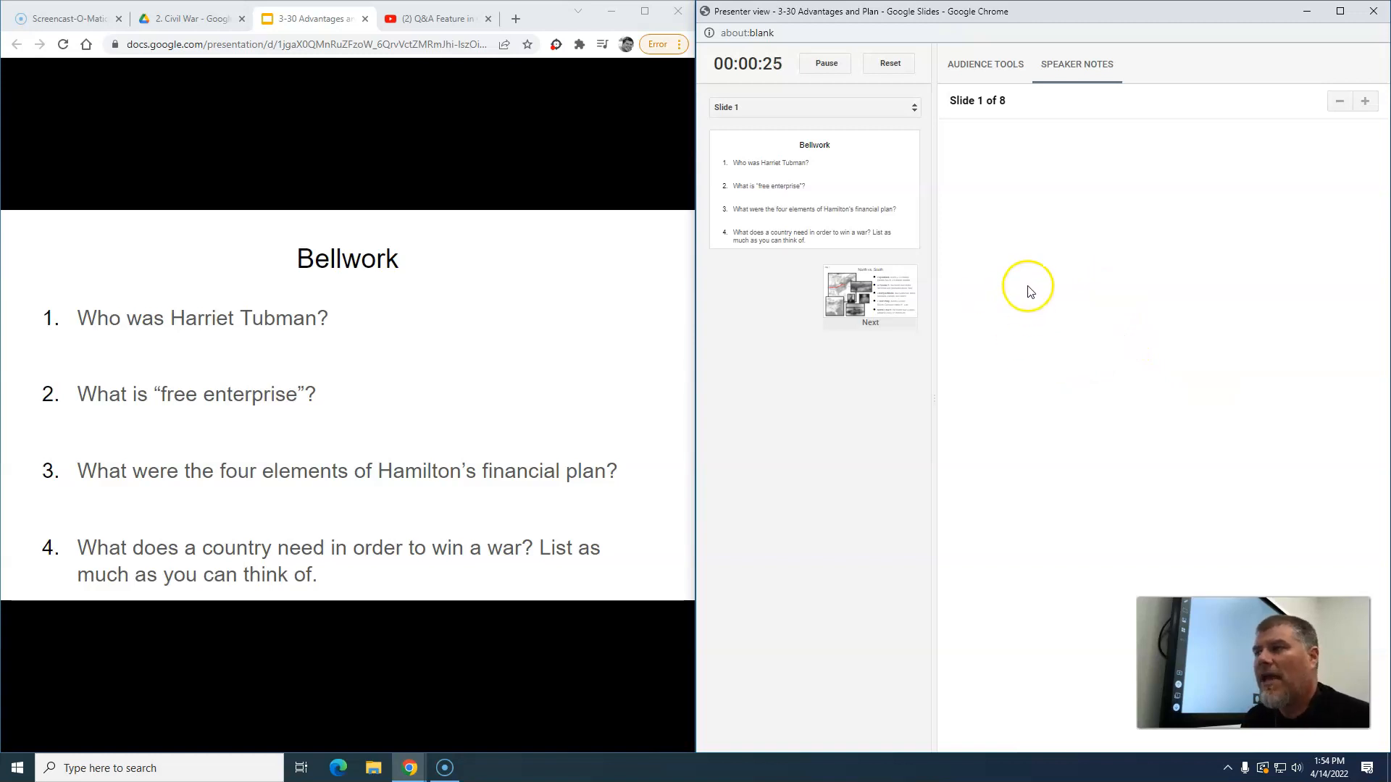
pyautogui.moveTo(951, 409)
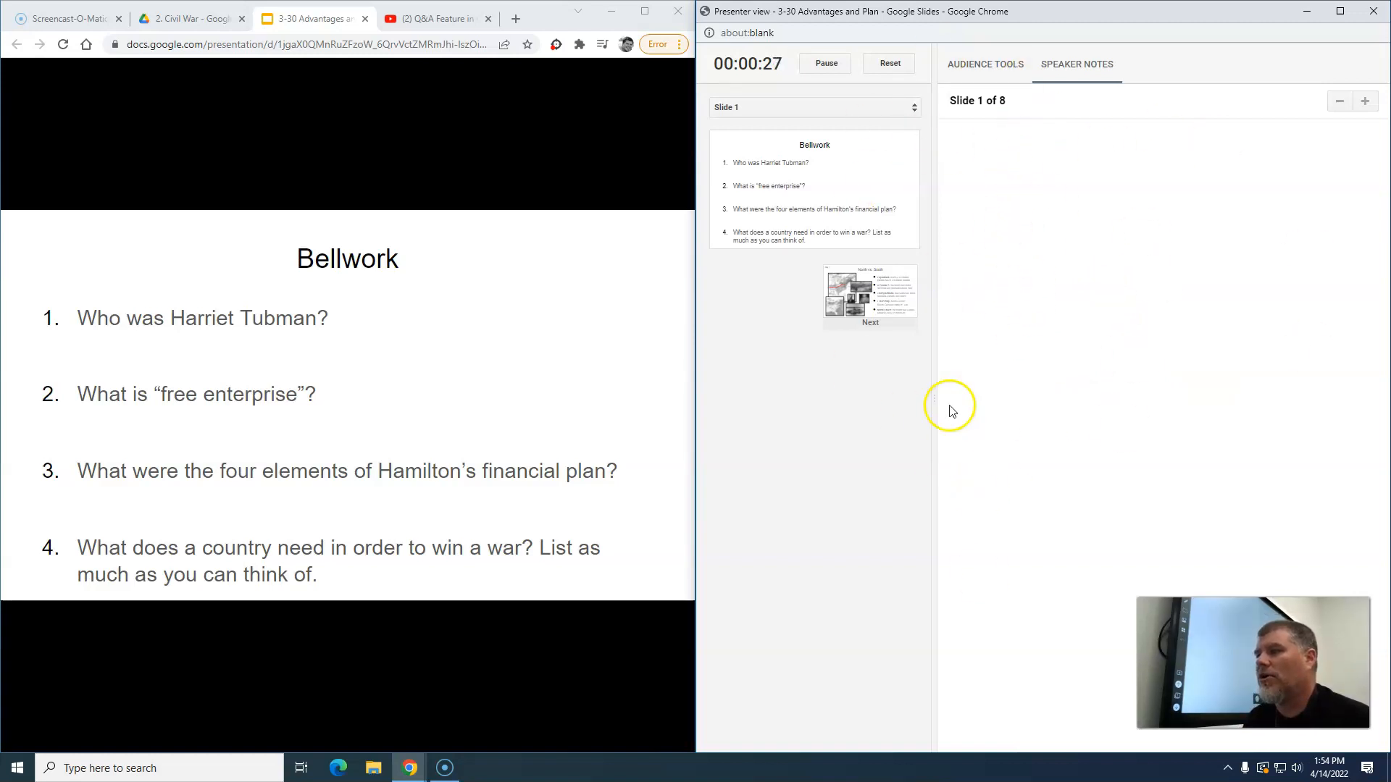
pyautogui.moveTo(294, 365)
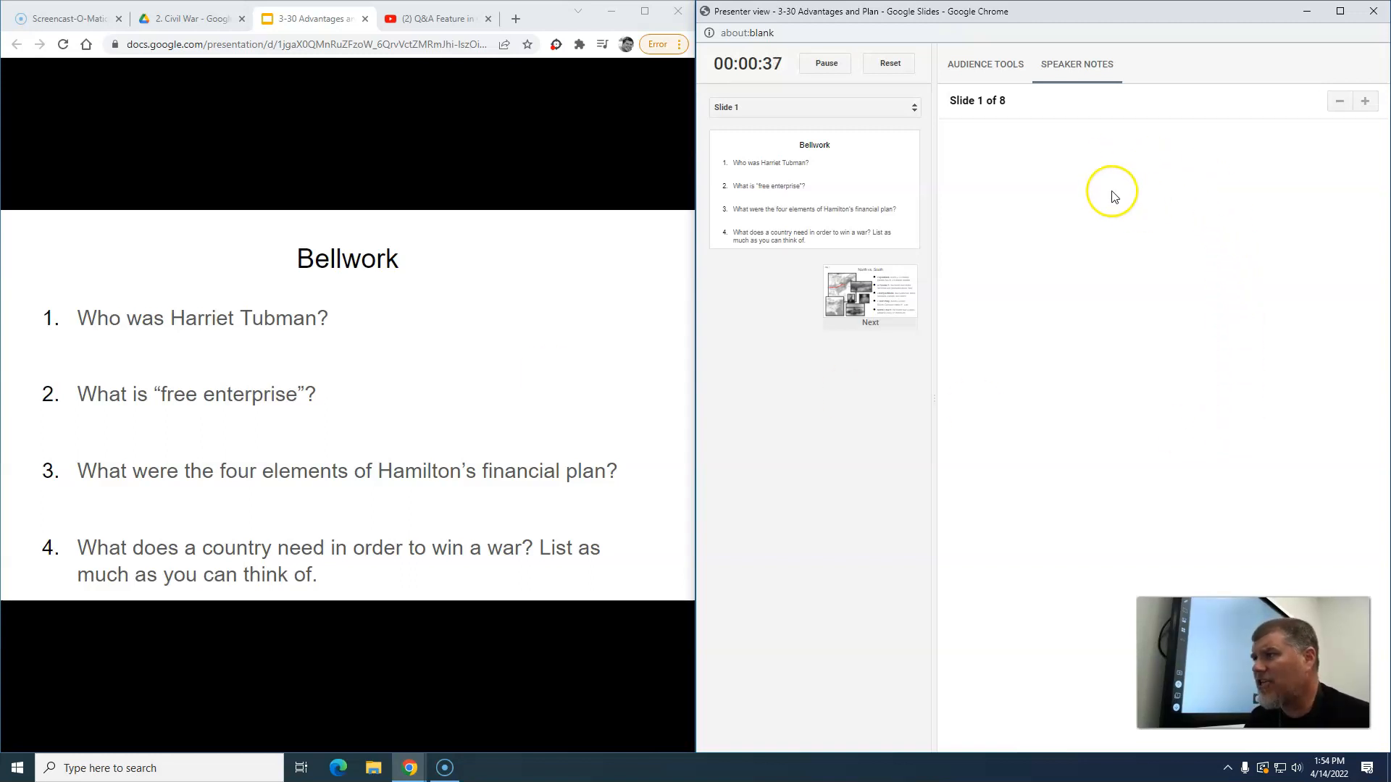
pyautogui.moveTo(1168, 396)
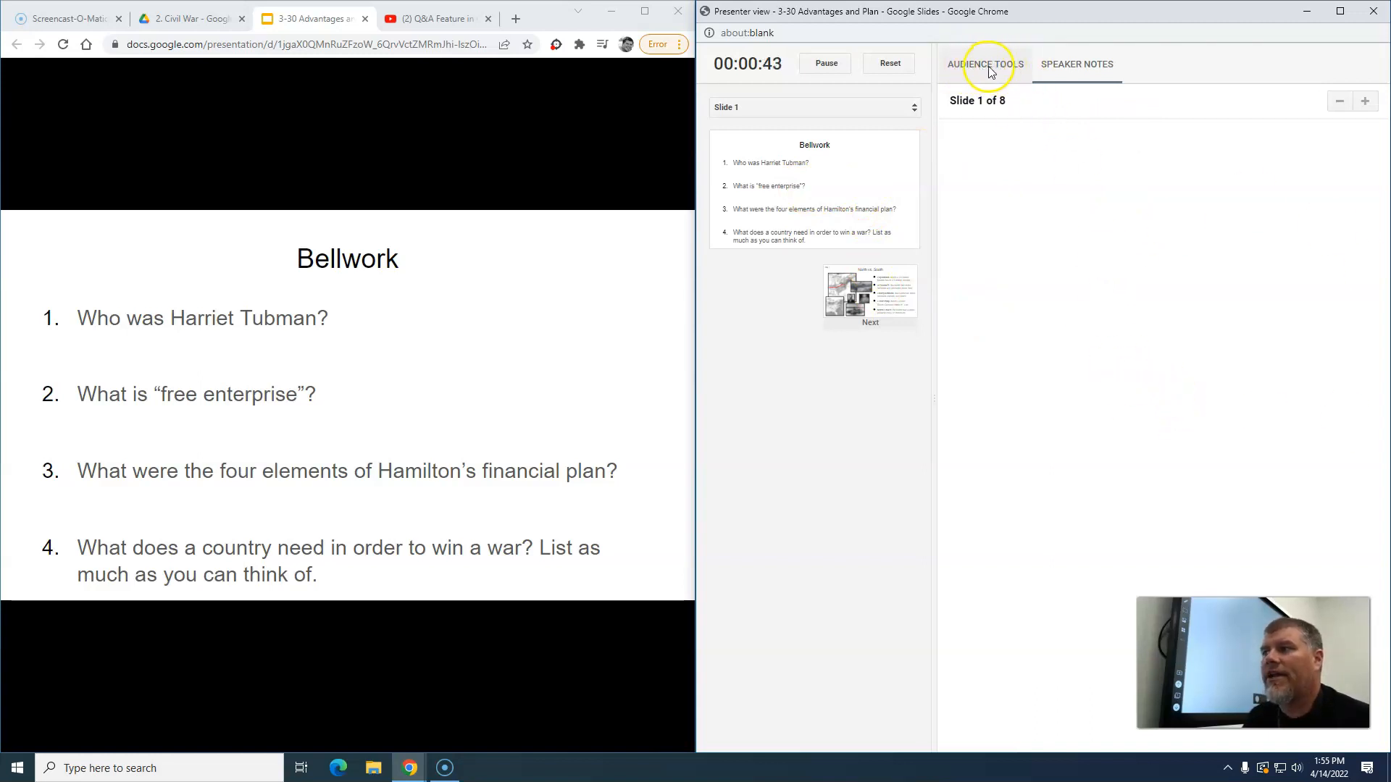
# - Start a new audience Q&A session from Audience Tools, showing the question link on the slide
pyautogui.click(985, 63)
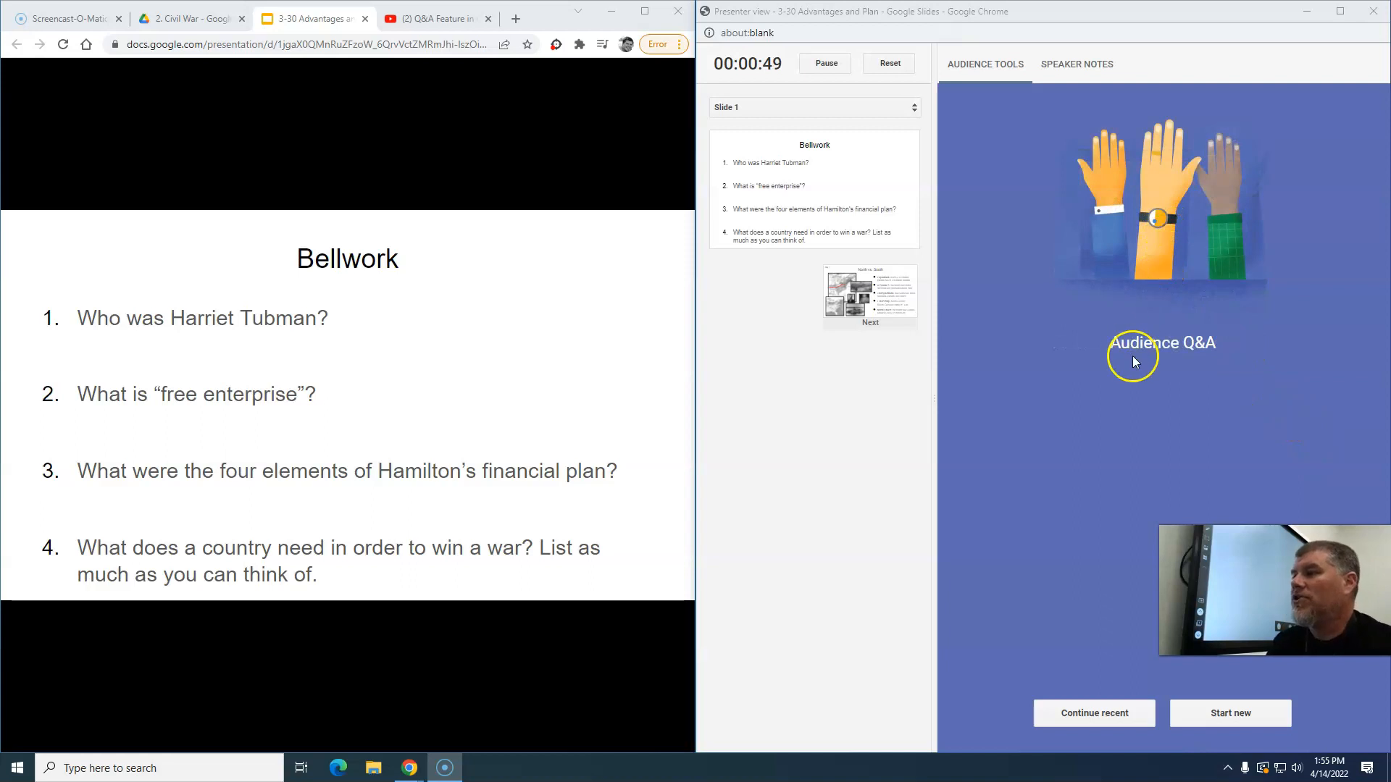
pyautogui.click(1230, 713)
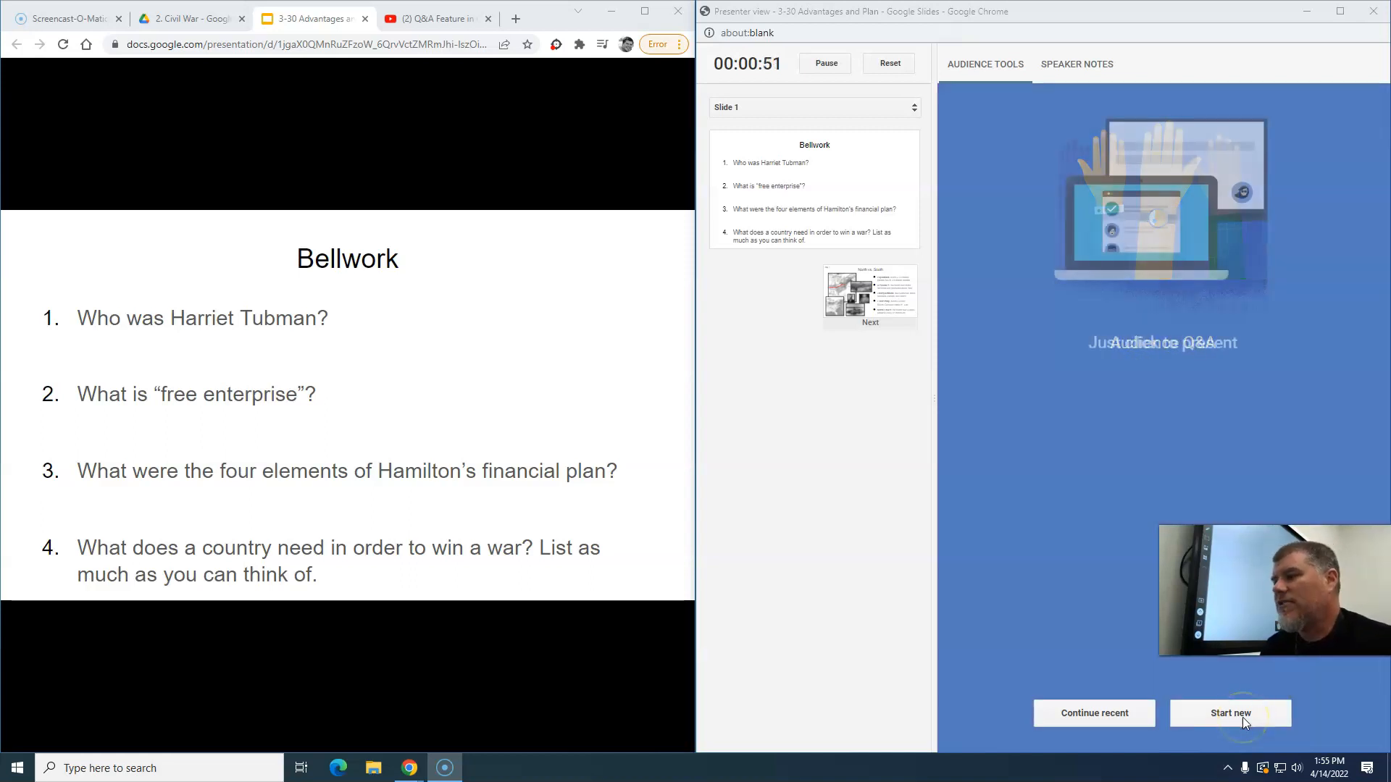
pyautogui.click(1231, 712)
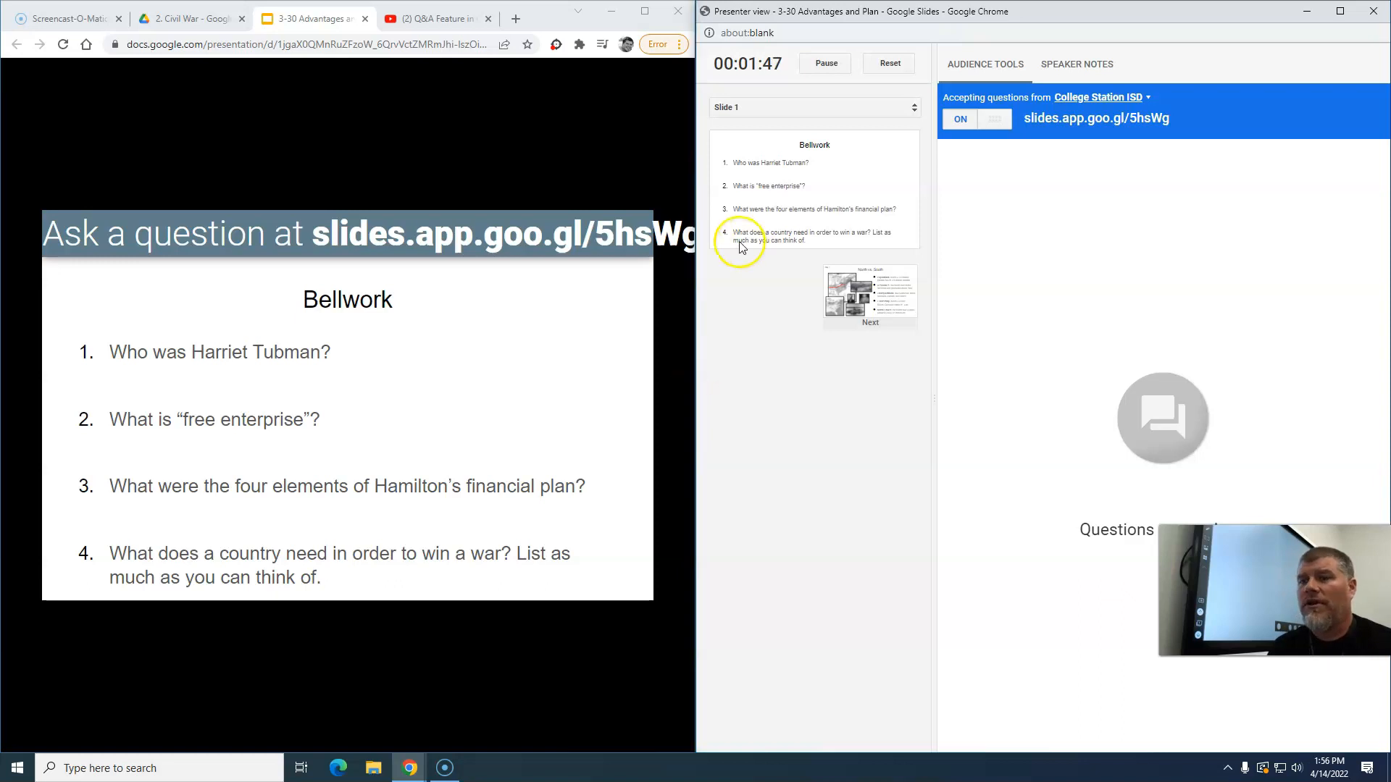
# - Advance to the North vs. South slide as the anonymous 'How is this advantageous?' question arrives
pyautogui.click(871, 288)
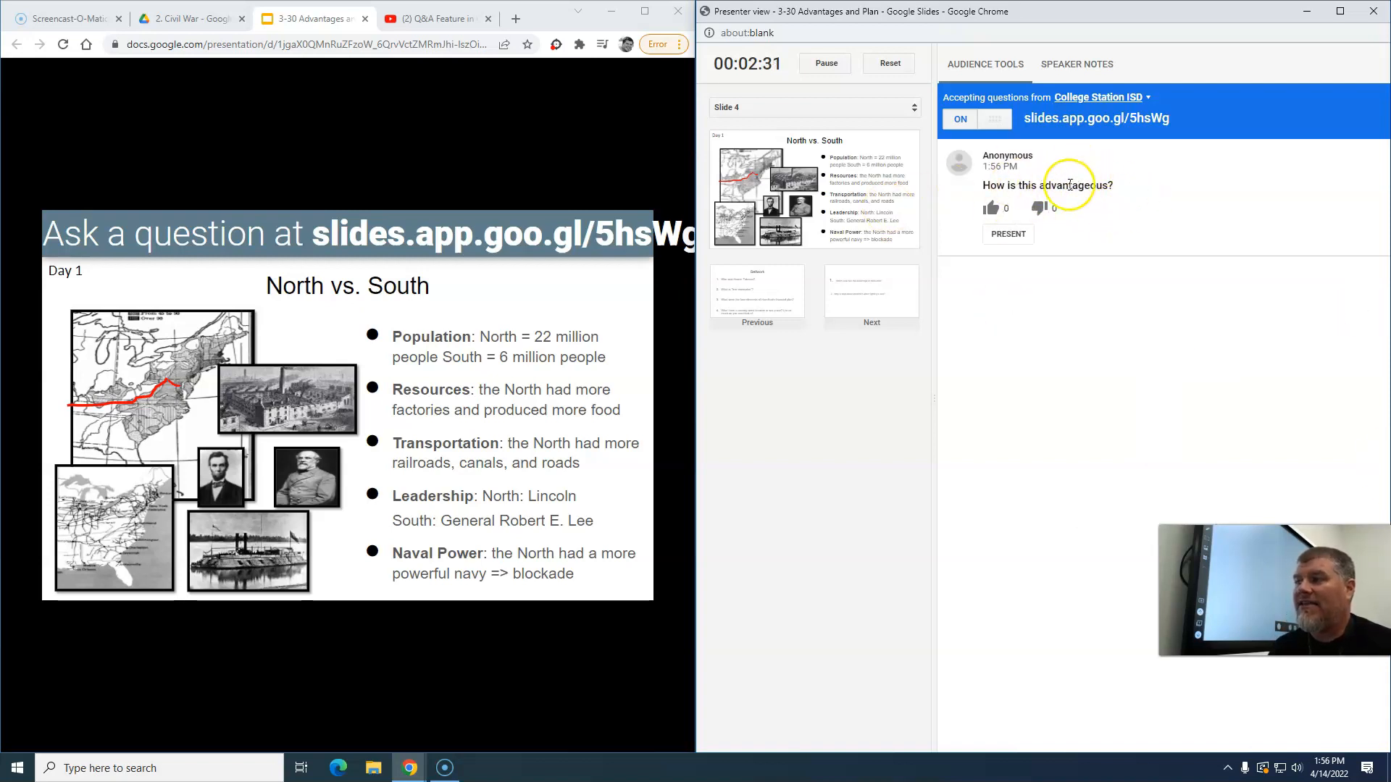
pyautogui.moveTo(1125, 196)
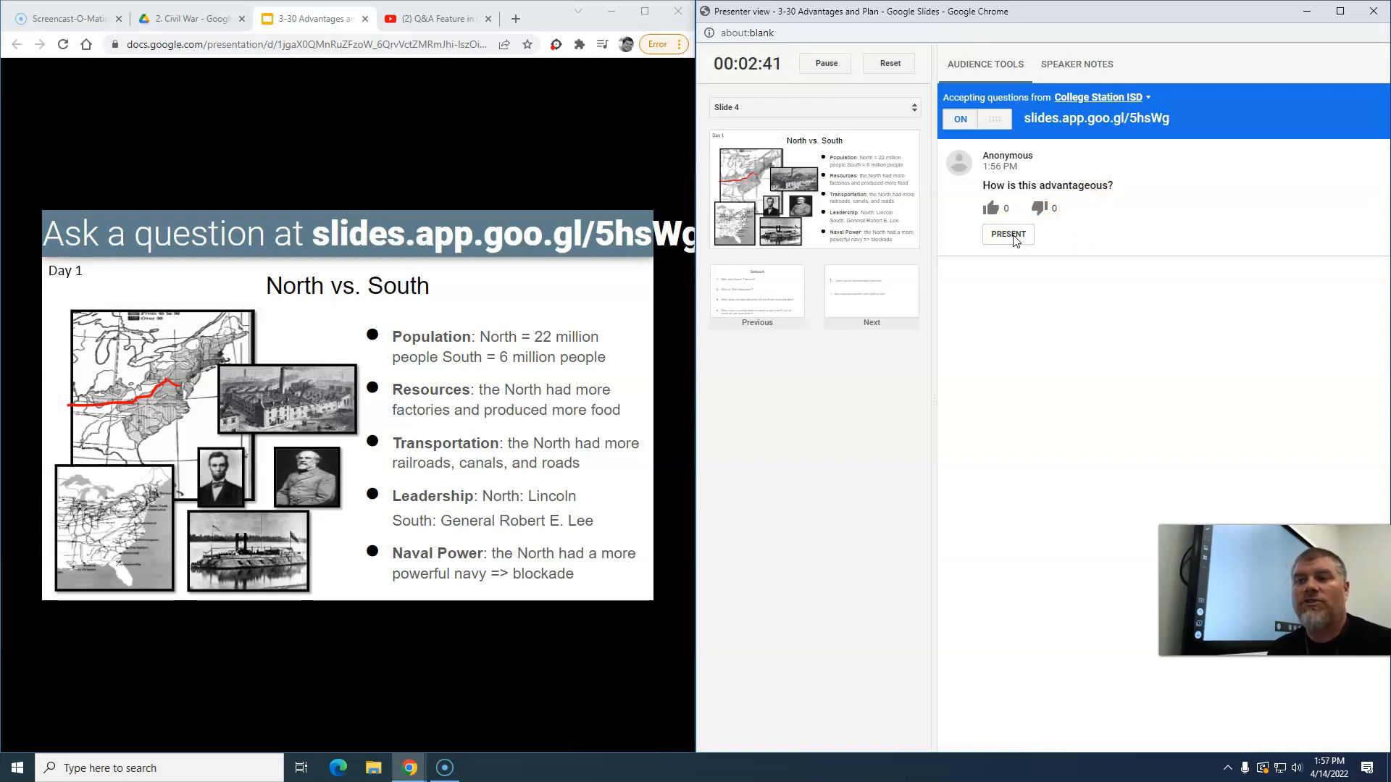
pyautogui.click(1008, 233)
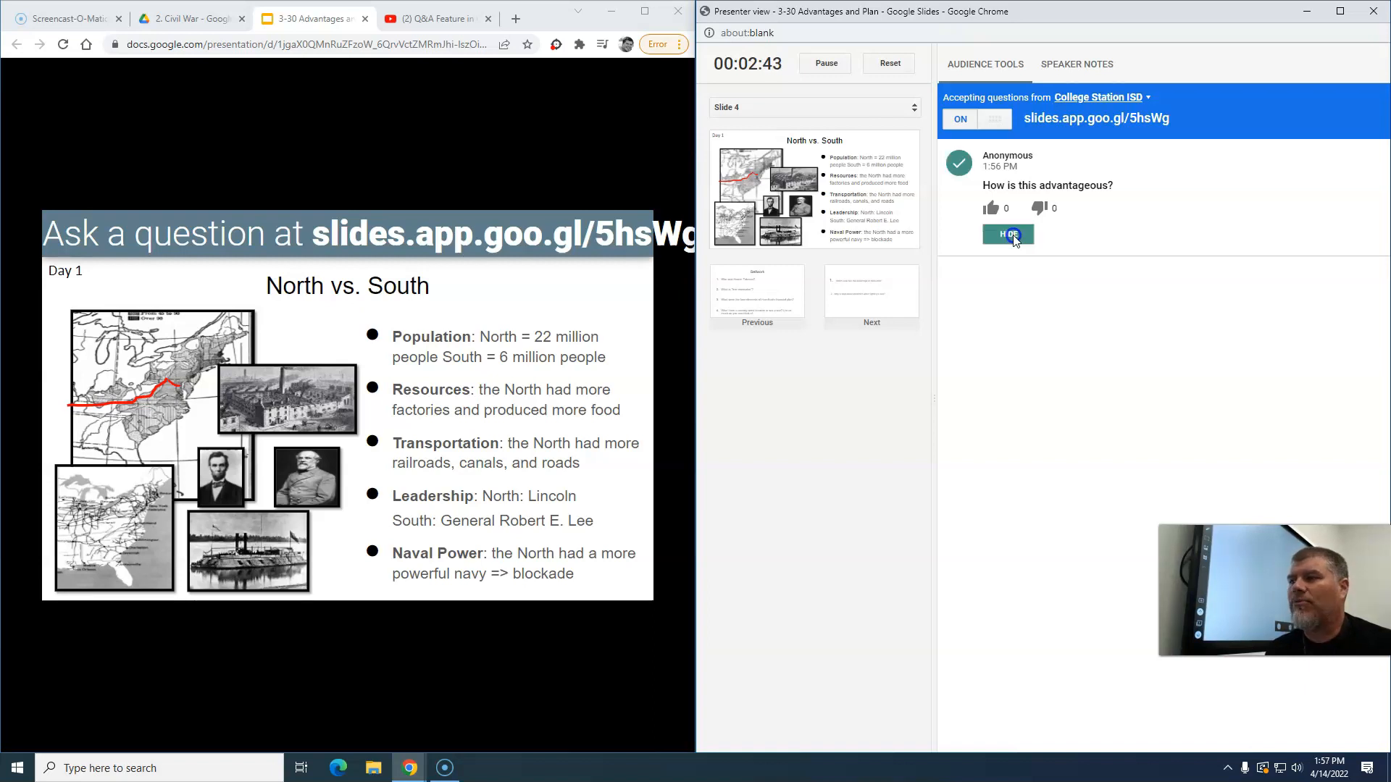
pyautogui.click(1009, 233)
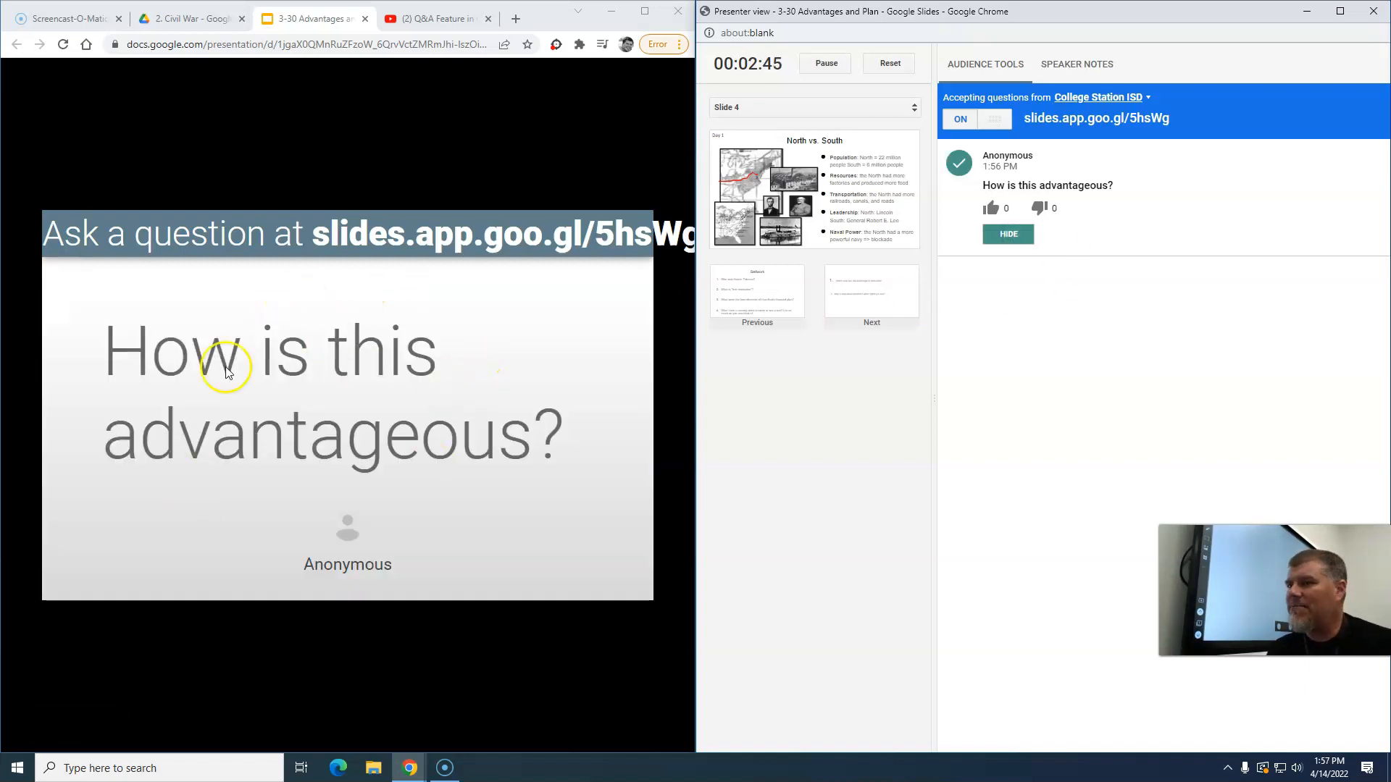
pyautogui.moveTo(492, 347)
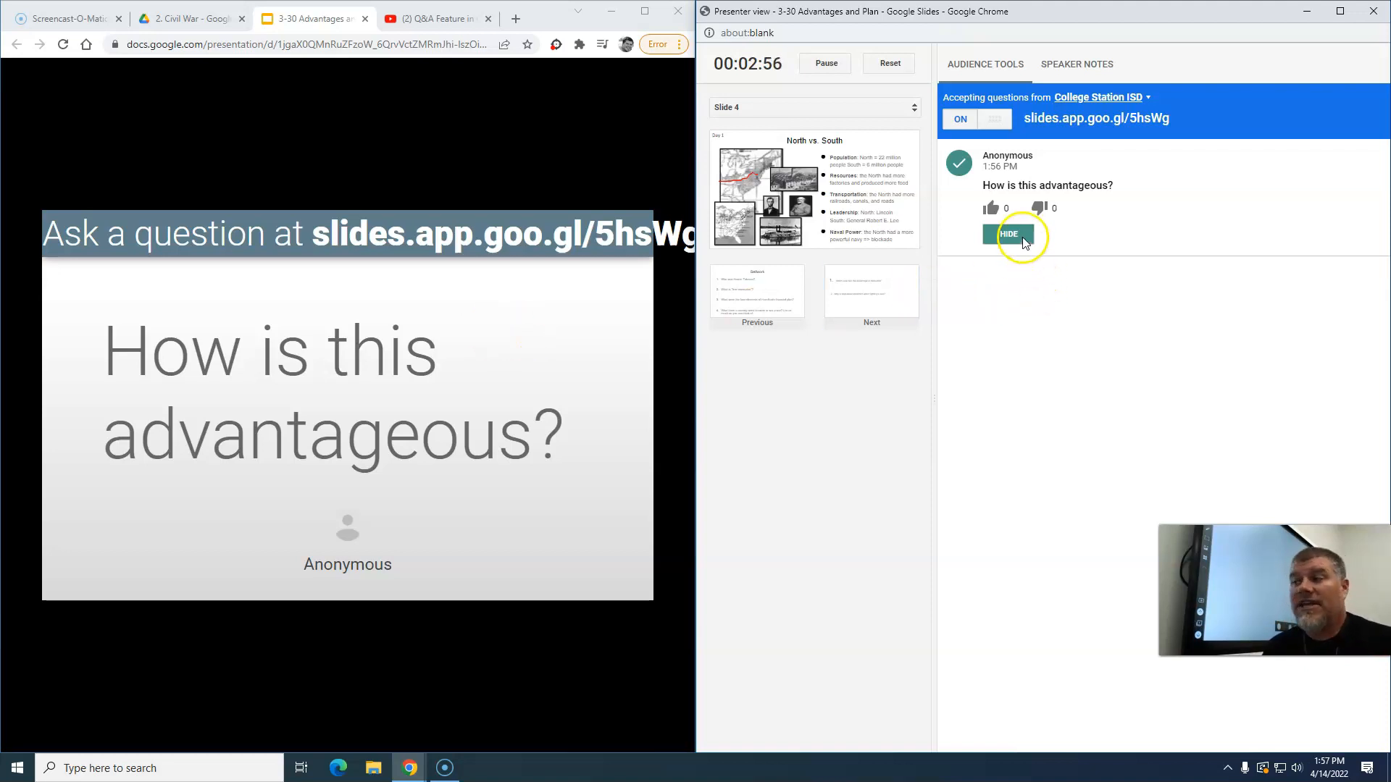
pyautogui.click(1008, 233)
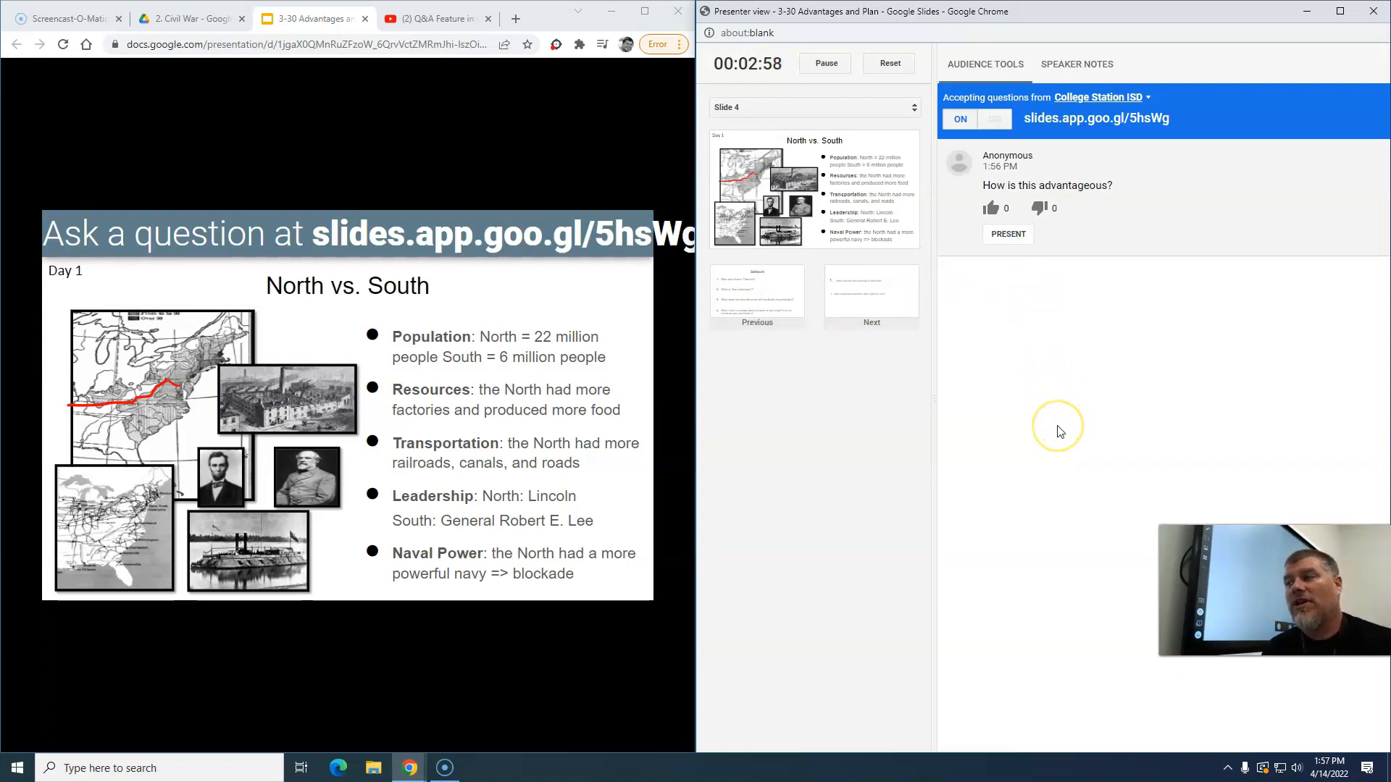